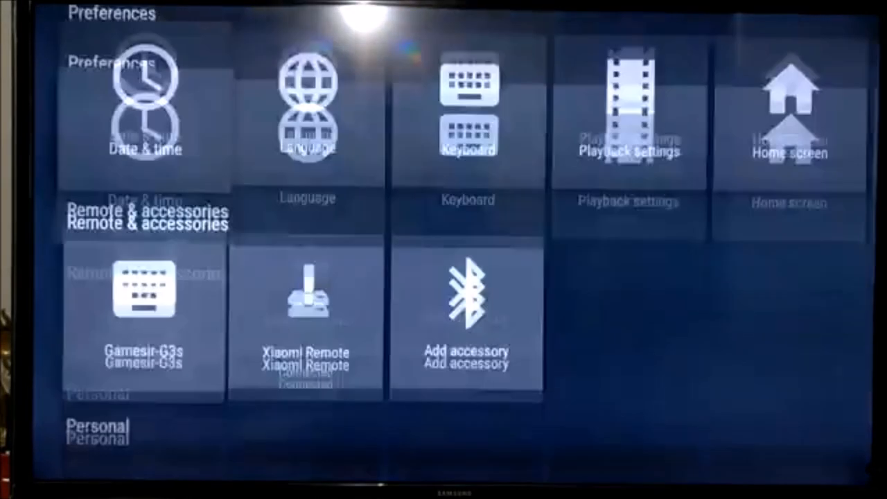
Scroll through Remote & accessories to add and pair the mini Bluetooth keyboard.
scroll(down, 3)
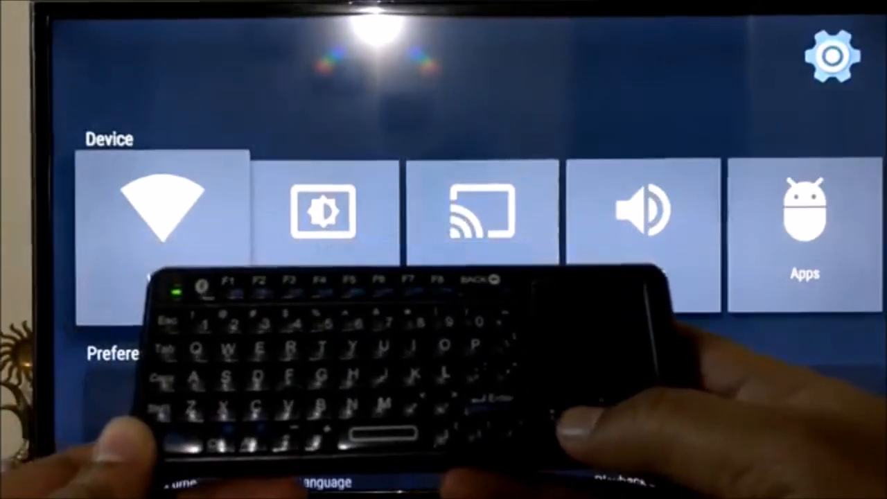
Scroll Settings to confirm the Macro Keyboard is listed, then return home.
scroll(down, 3)
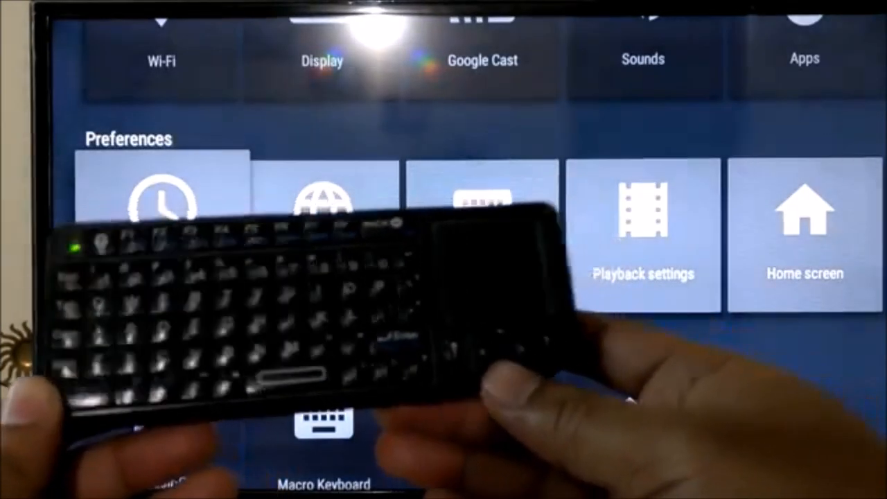
scroll(down, 3)
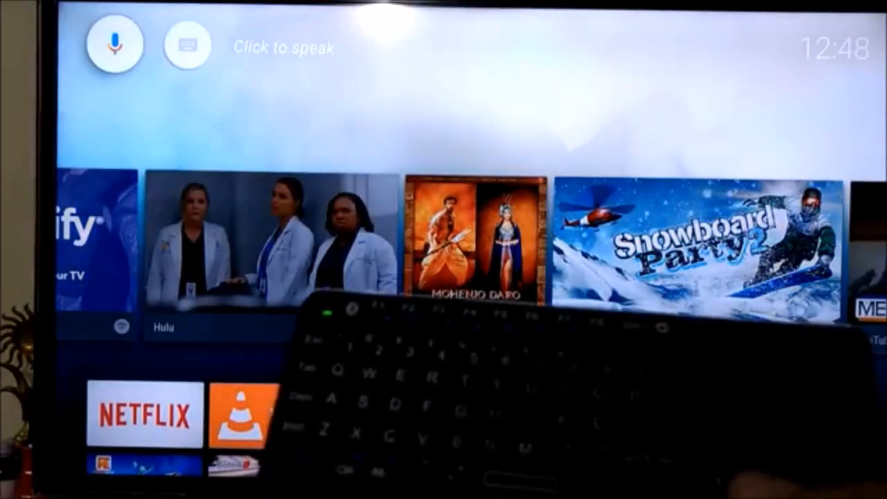
Search 'leo' from the home screen and scroll the YouTube, VUDU and Hulu results.
scroll(down, 3)
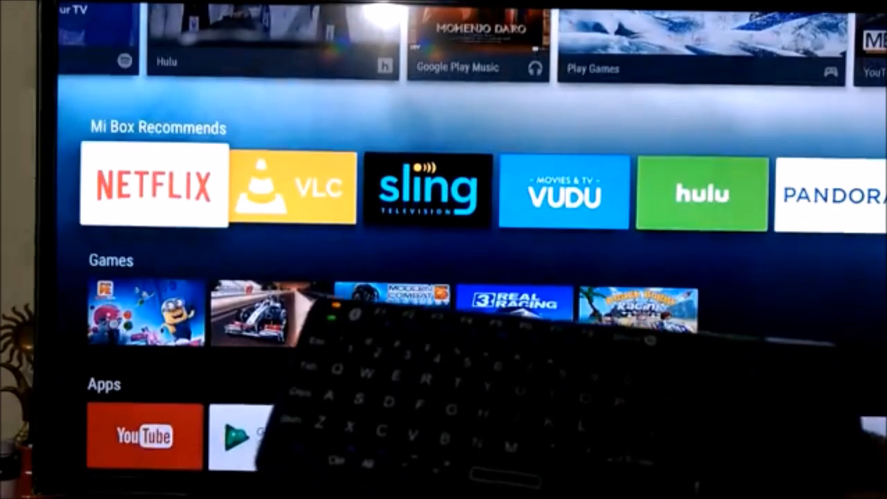
scroll(down, 3)
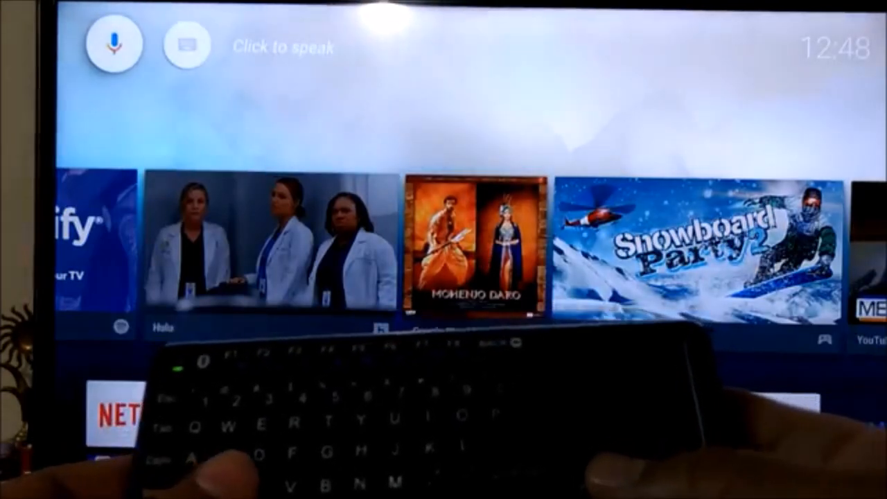
click(185, 44)
text(leo)
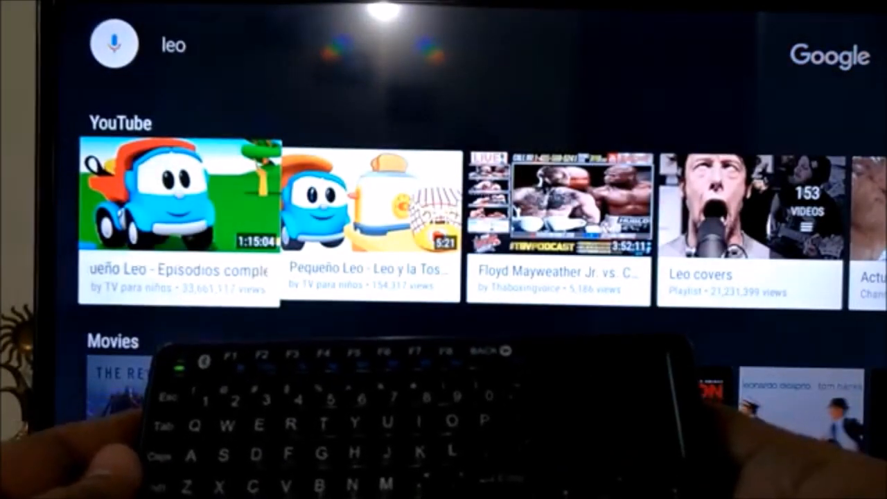
scroll(down, 3)
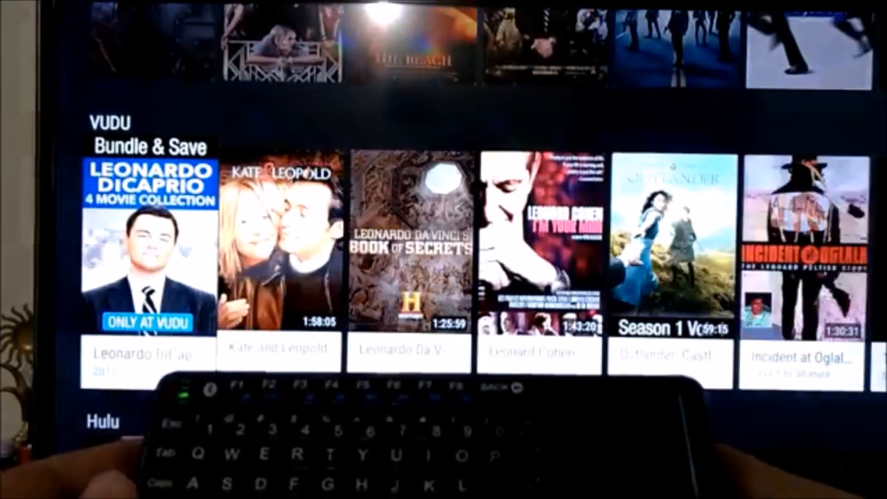
scroll(down, 3)
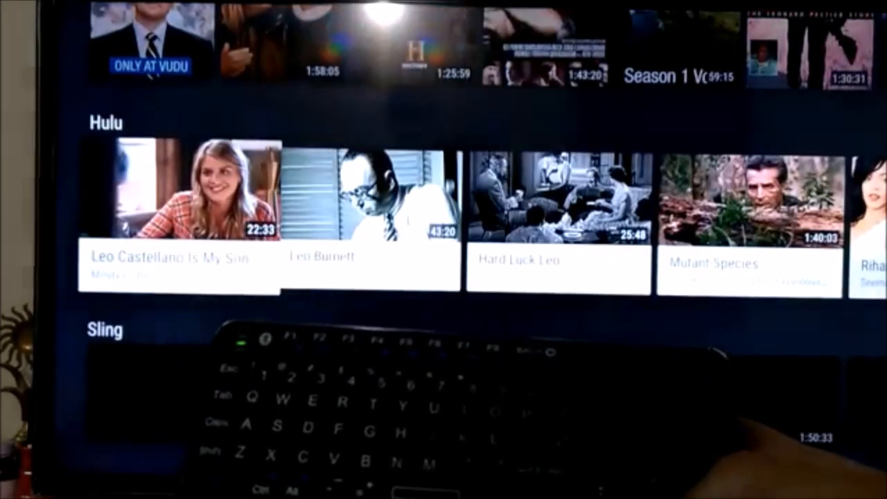